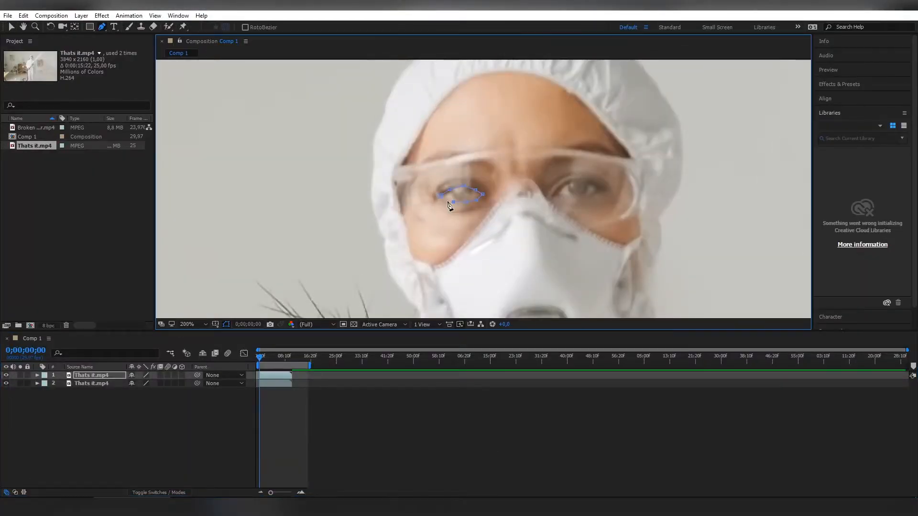
Place the first Pen mask point around an eye on the top Thats it.mp4 layer.
left_click(556, 198)
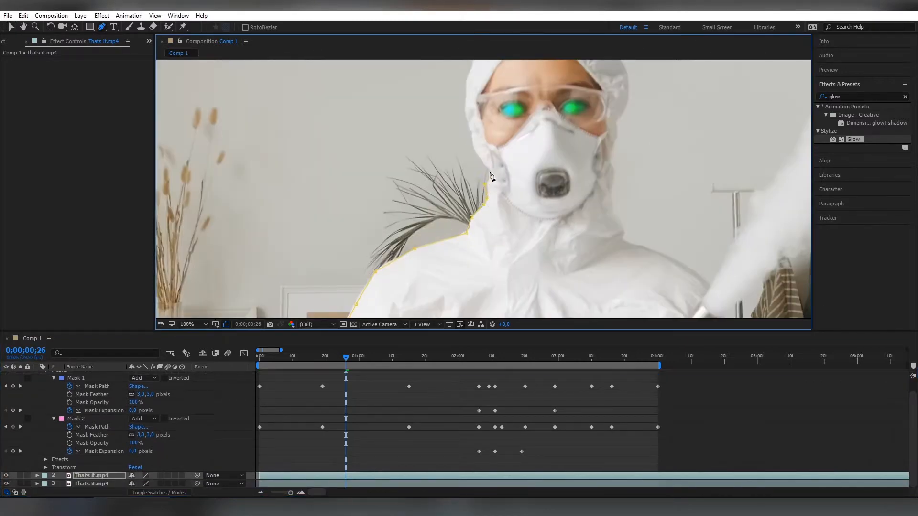
Start the Pen mask outlining the body on layer 2 and bring up its layer style options.
left_click(189, 324)
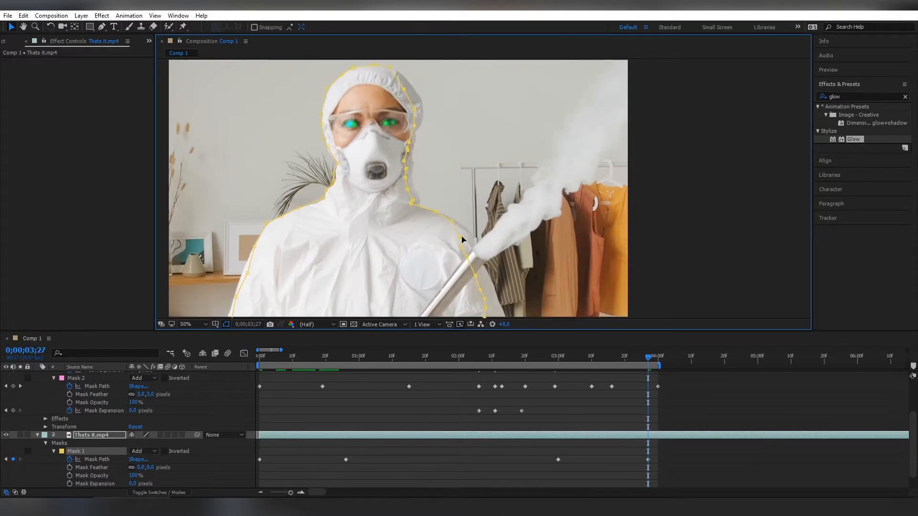
right_click(94, 434)
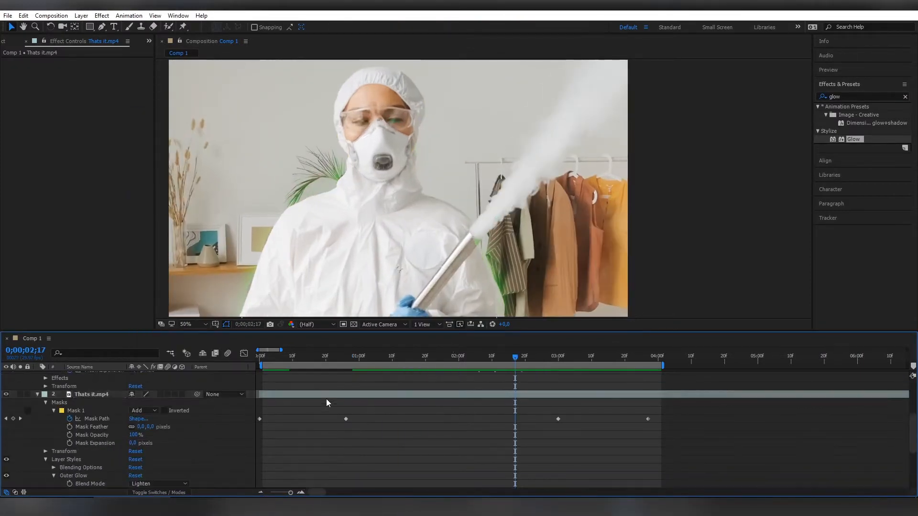
Increase the size of the green outer glow around the body.
left_click_drag(516, 356, 505, 355)
type("sat")
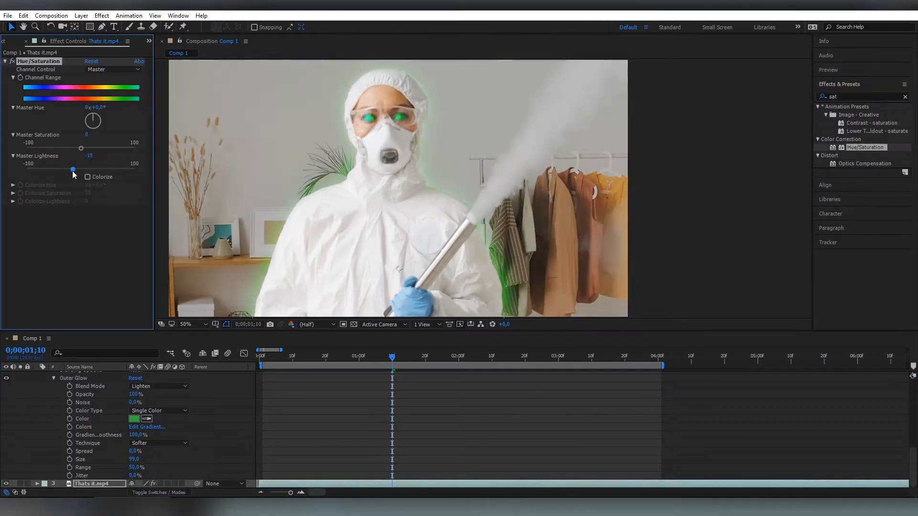
Search the effects for 'photo' to find the Photo Filter.
type("photo")
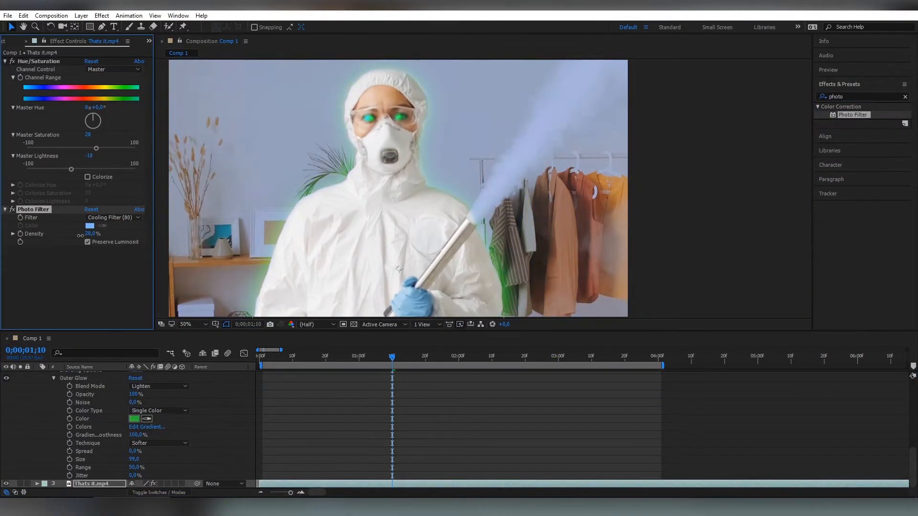